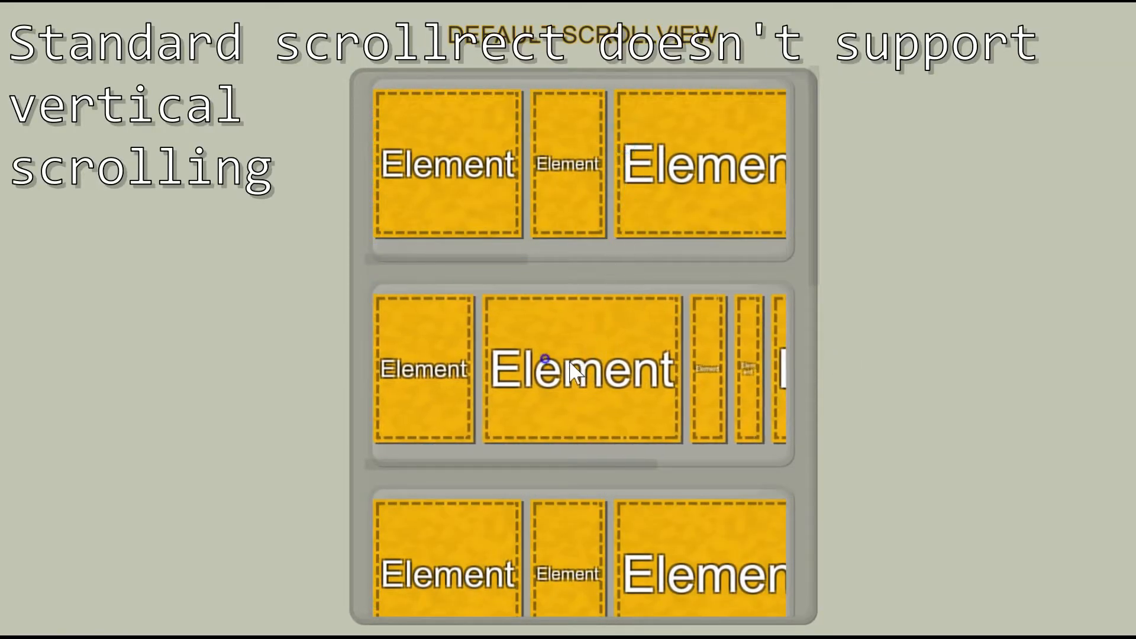
# - Navigate the scene and hierarchy views to bring the Image on the canvas into focus
pyautogui.moveTo(546, 360); pyautogui.dragTo(681, 543)
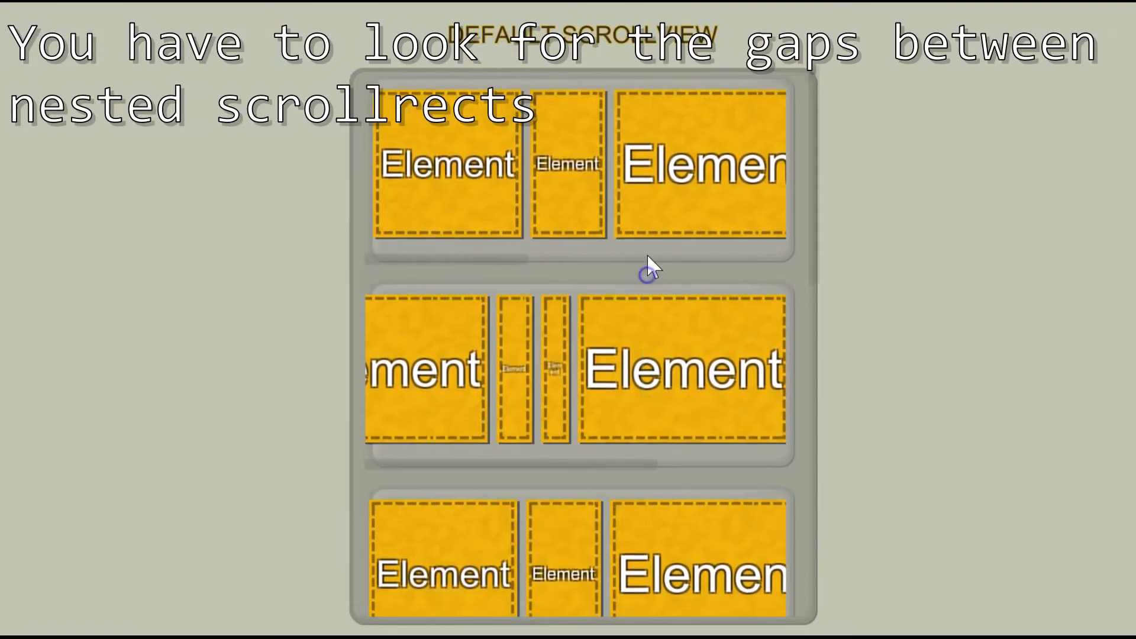
pyautogui.scroll(-3)
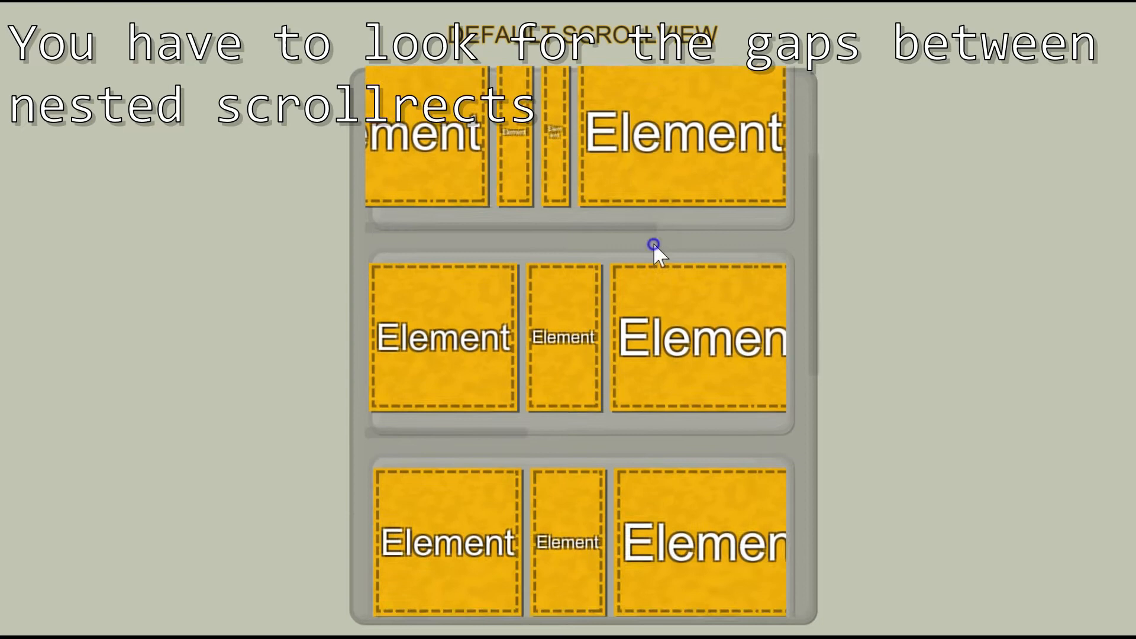
pyautogui.scroll(-3)
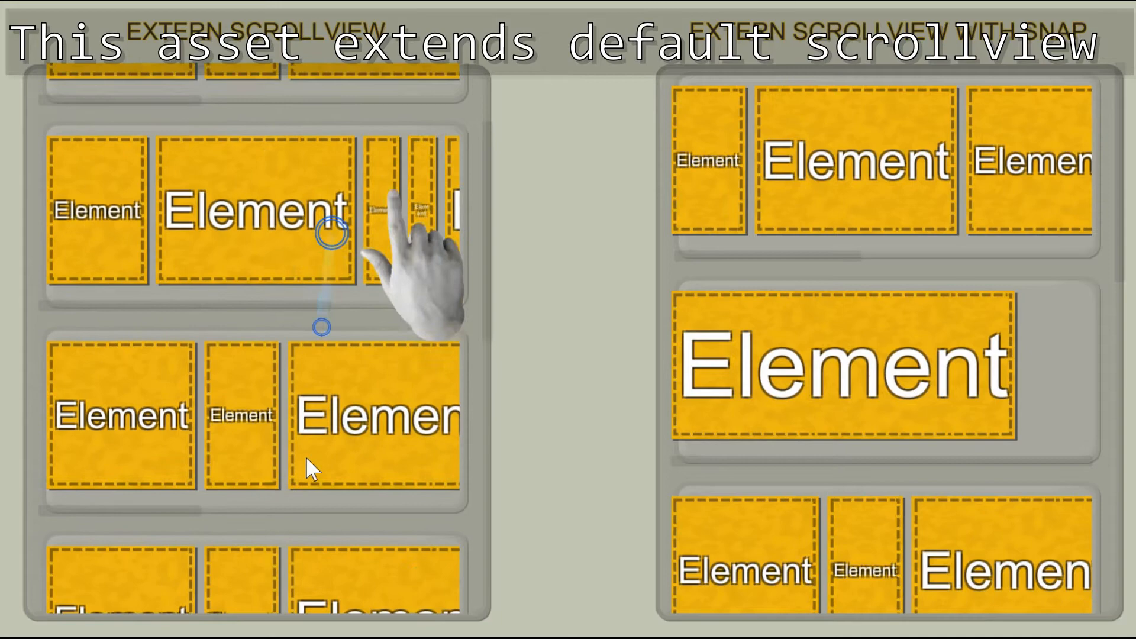
pyautogui.scroll(-3)
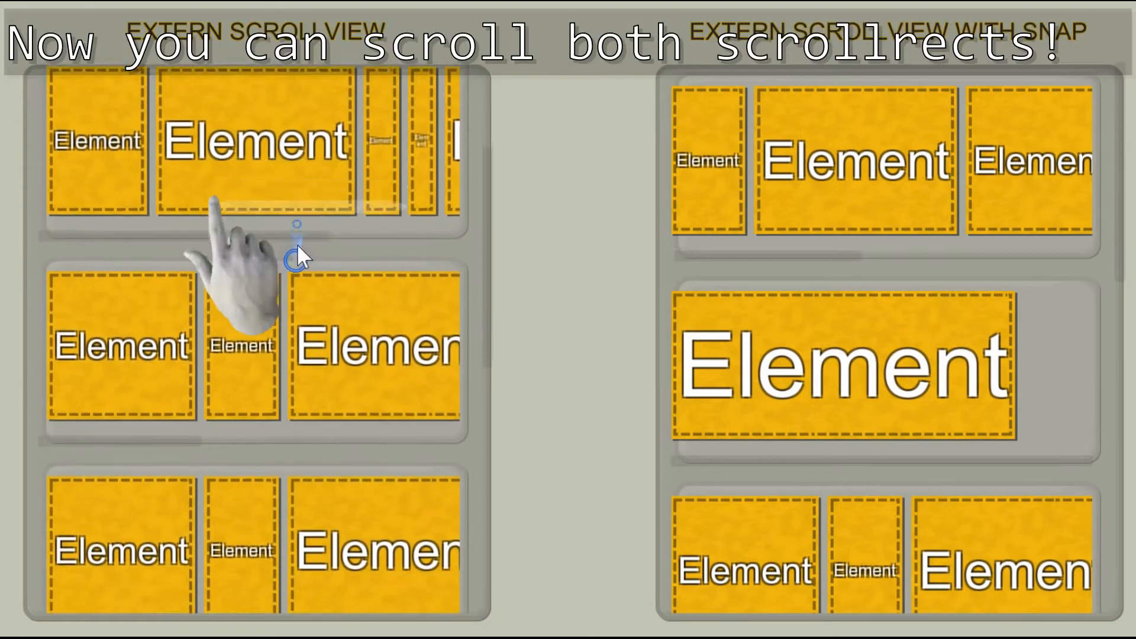
pyautogui.moveTo(297, 239); pyautogui.dragTo(383, 406)
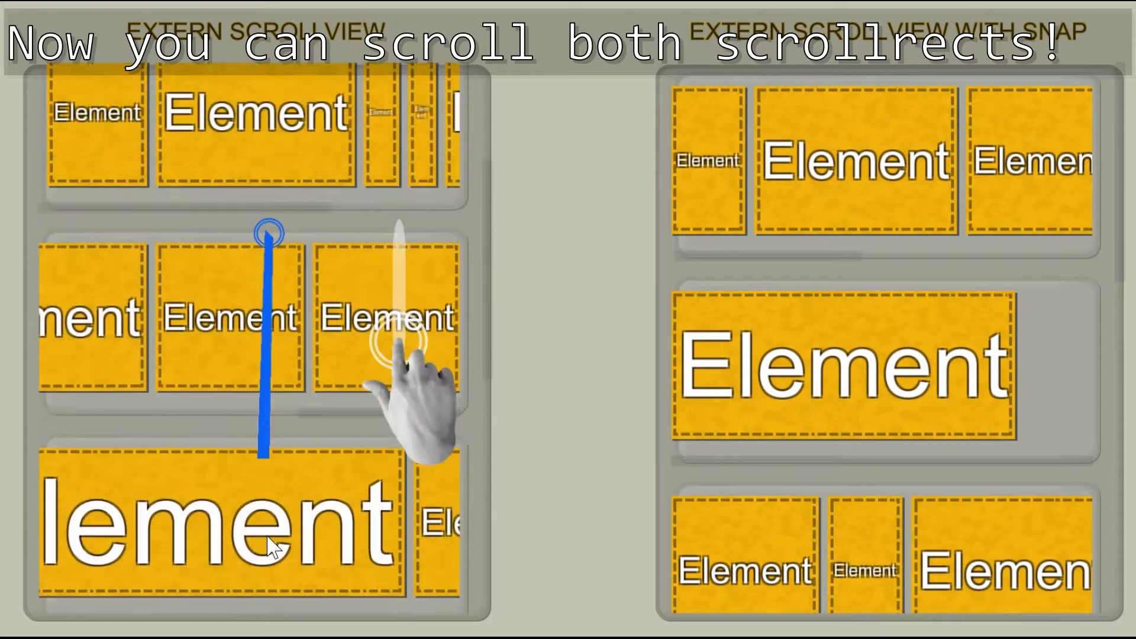
pyautogui.moveTo(268, 355); pyautogui.dragTo(362, 211)
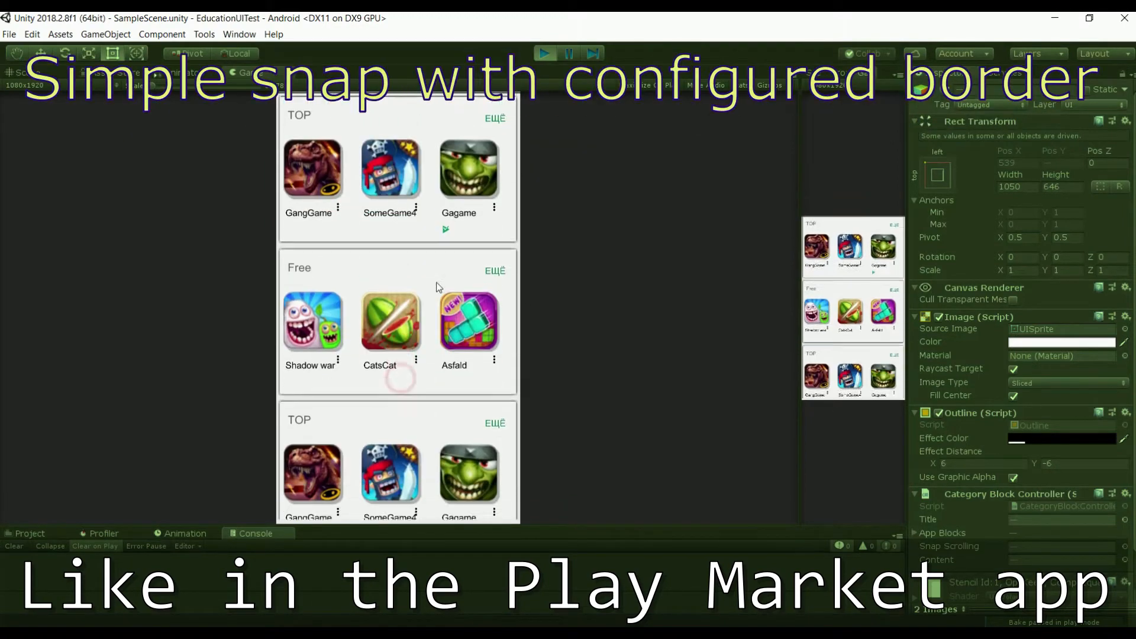
pyautogui.scroll(-3)
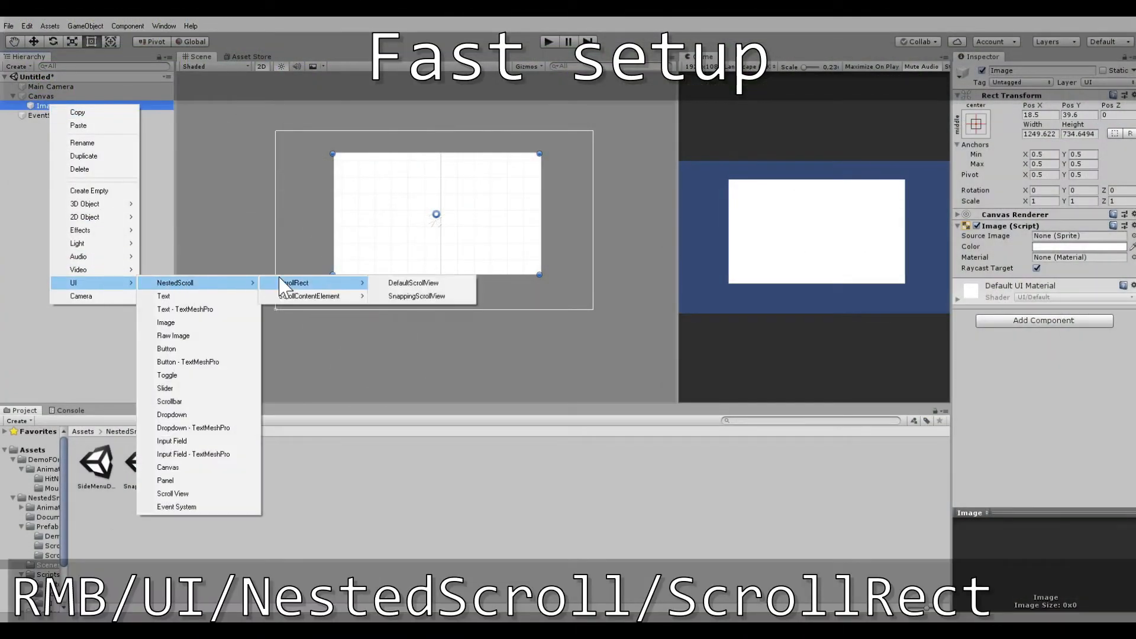
pyautogui.moveTo(413, 283)
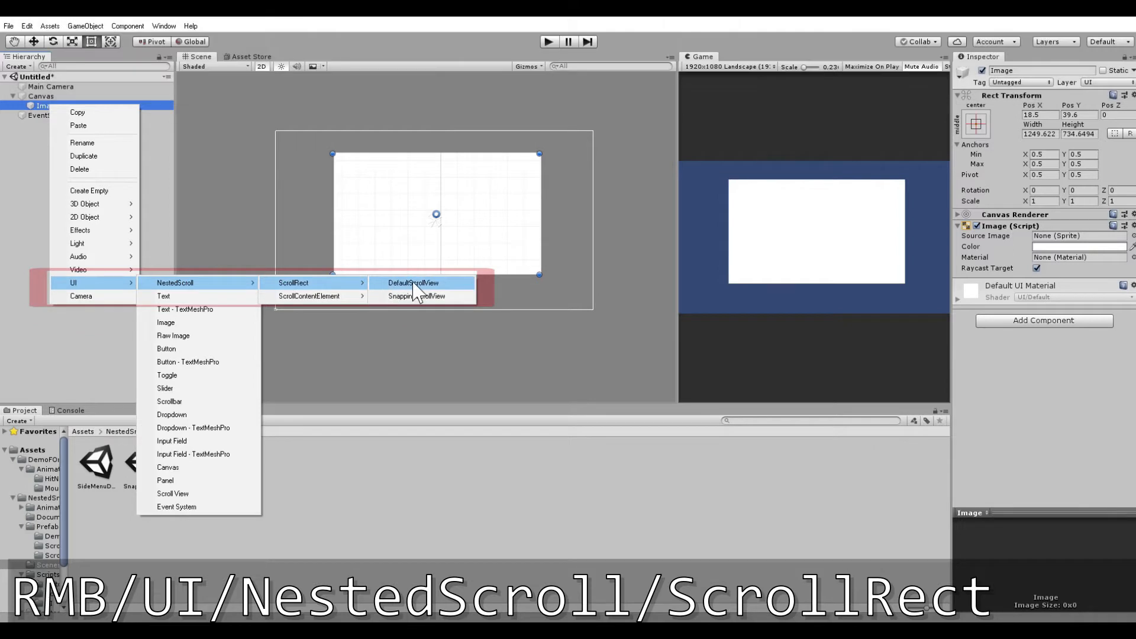
# - Create a DefaultScrollView under Image via UI > NestedScroll > ScrollRect and expand its nested scroll views
pyautogui.click(414, 282)
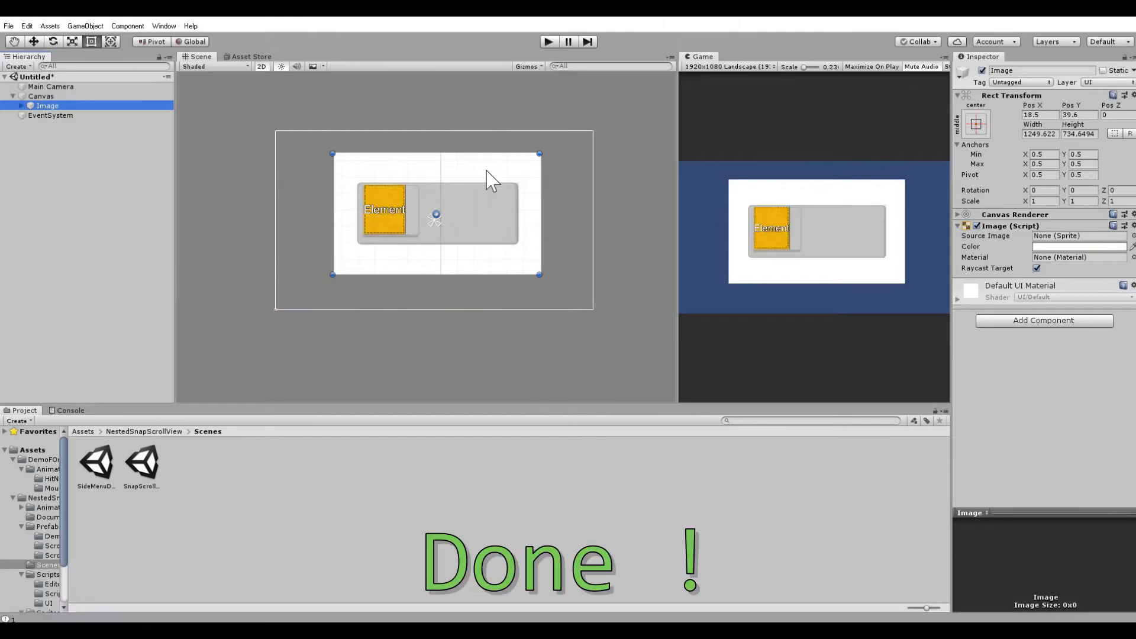
pyautogui.click(548, 41)
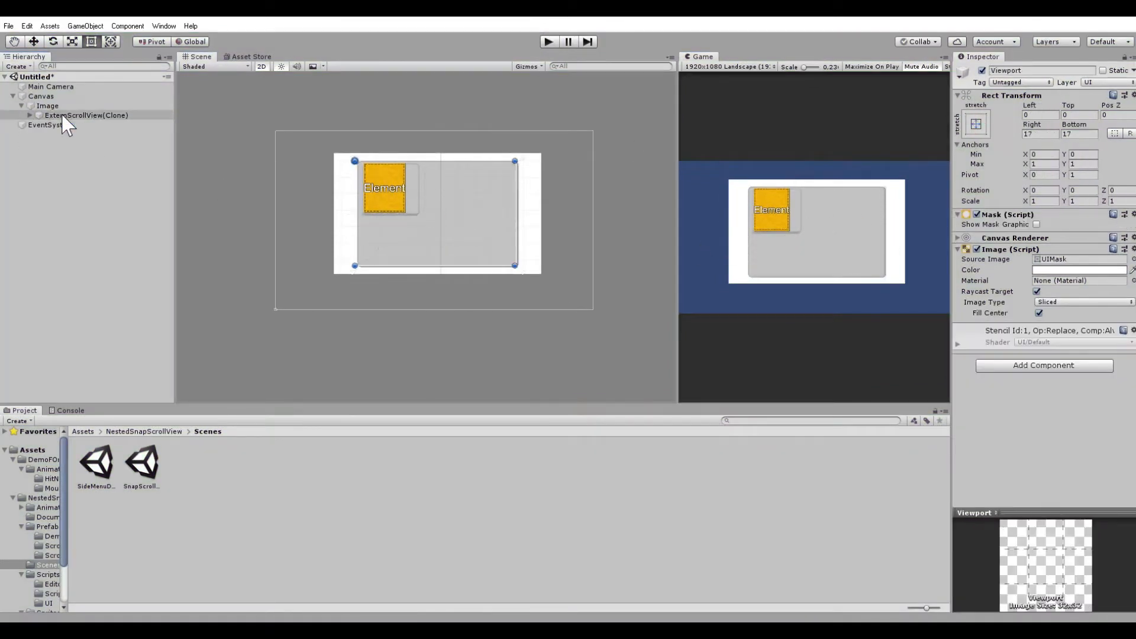
pyautogui.click(99, 164)
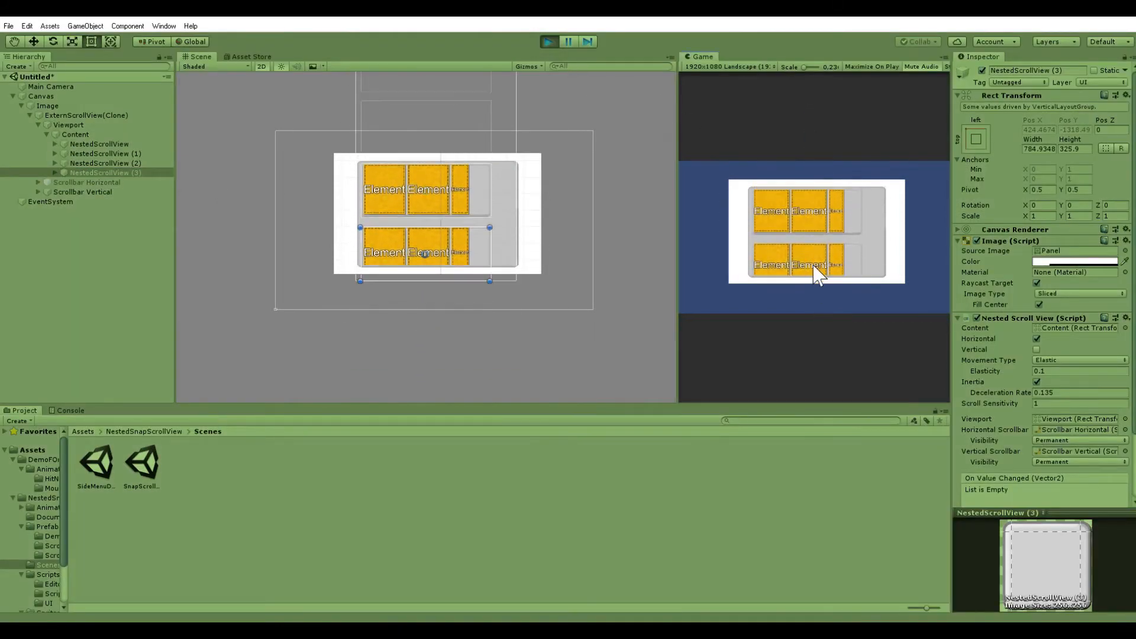
pyautogui.click(46, 106)
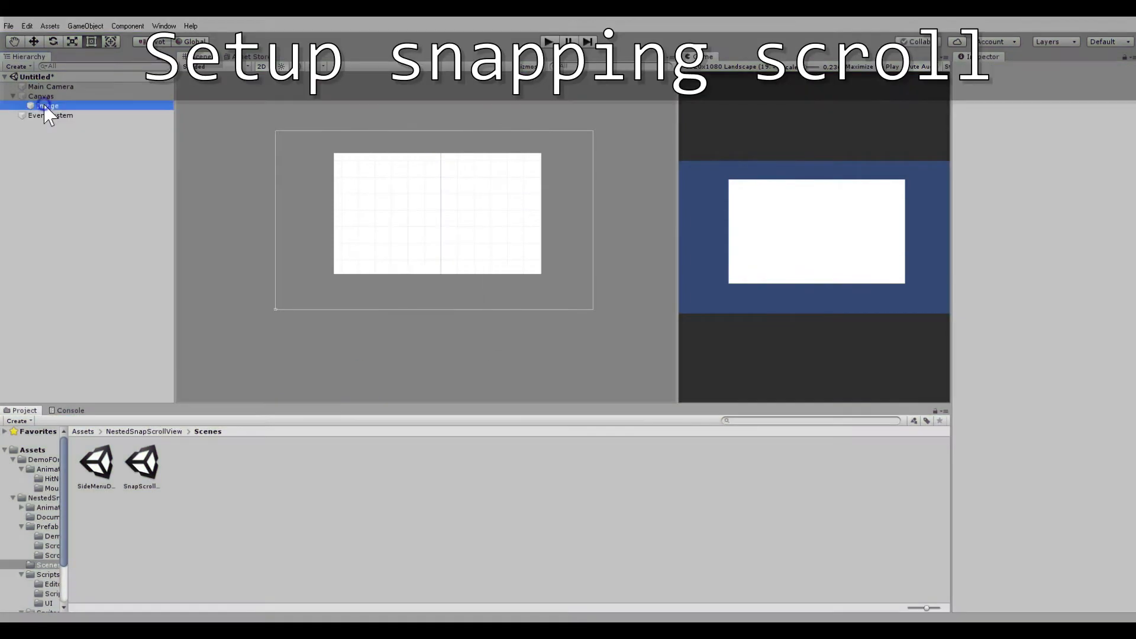
# - Create a SnappingScrollView under Image, expand to its sample elements and resize SampleElement (3)
pyautogui.rightClick(47, 105)
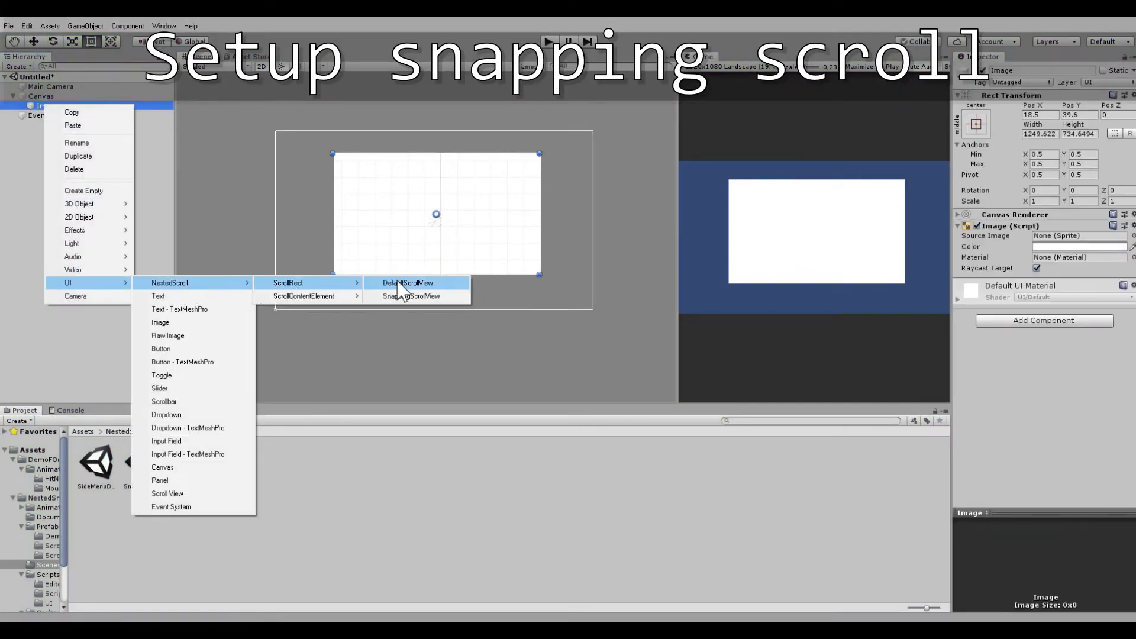
pyautogui.click(408, 283)
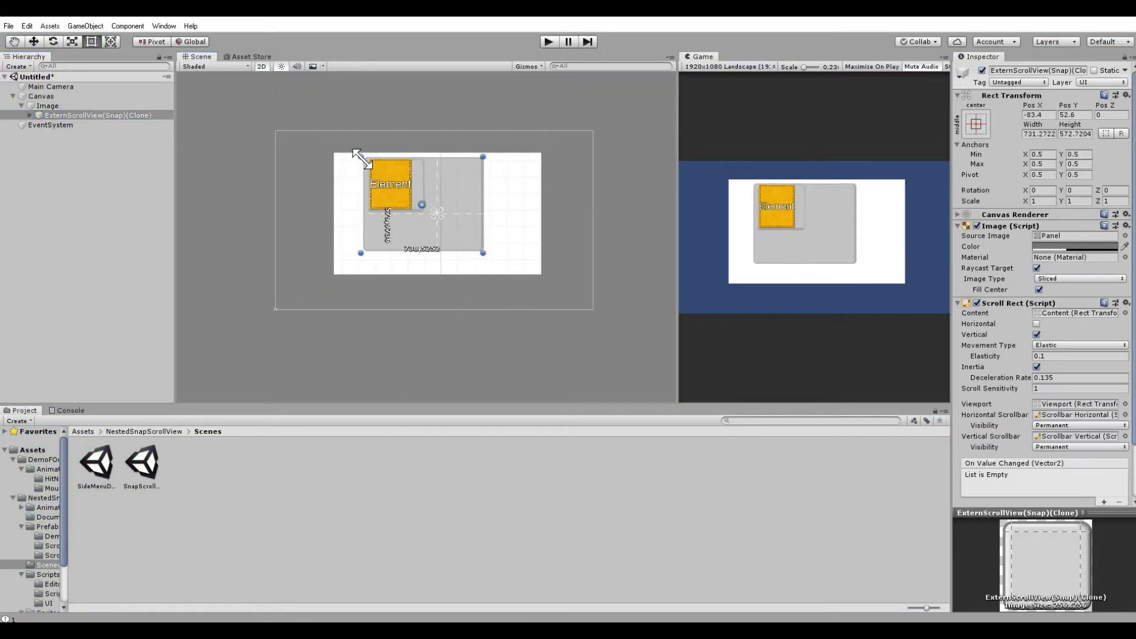
pyautogui.click(99, 143)
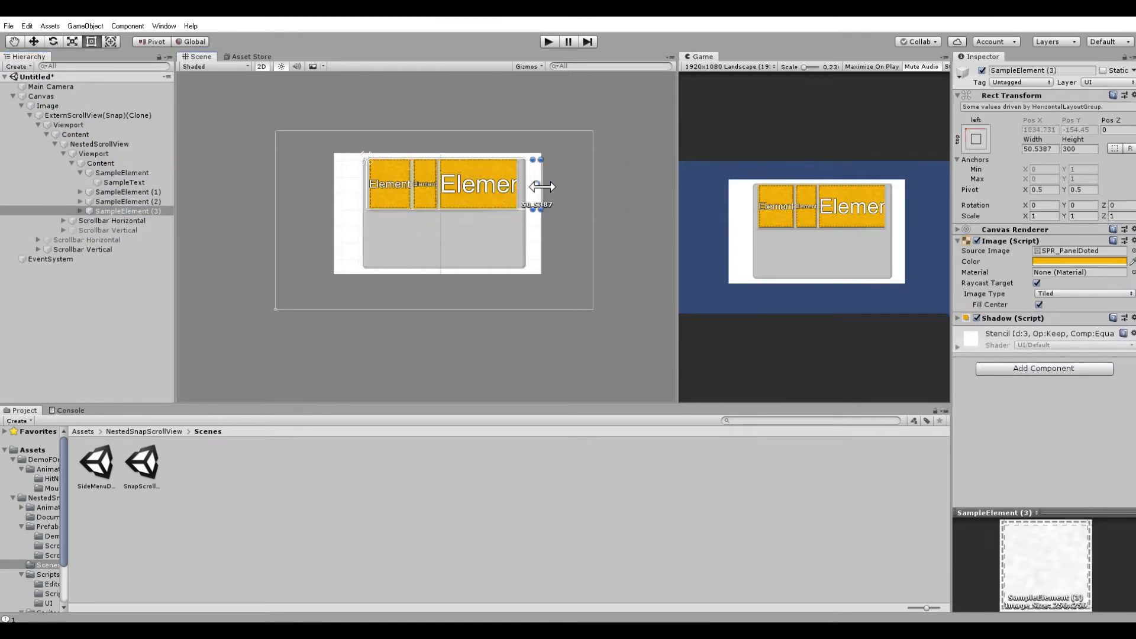
pyautogui.click(106, 163)
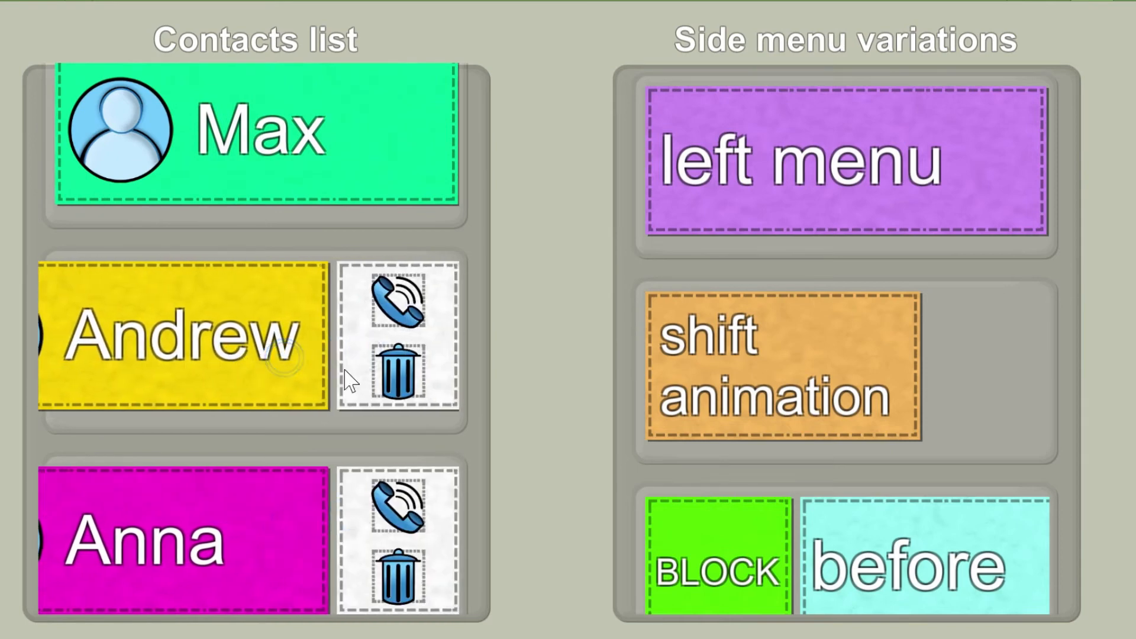
pyautogui.click(253, 130)
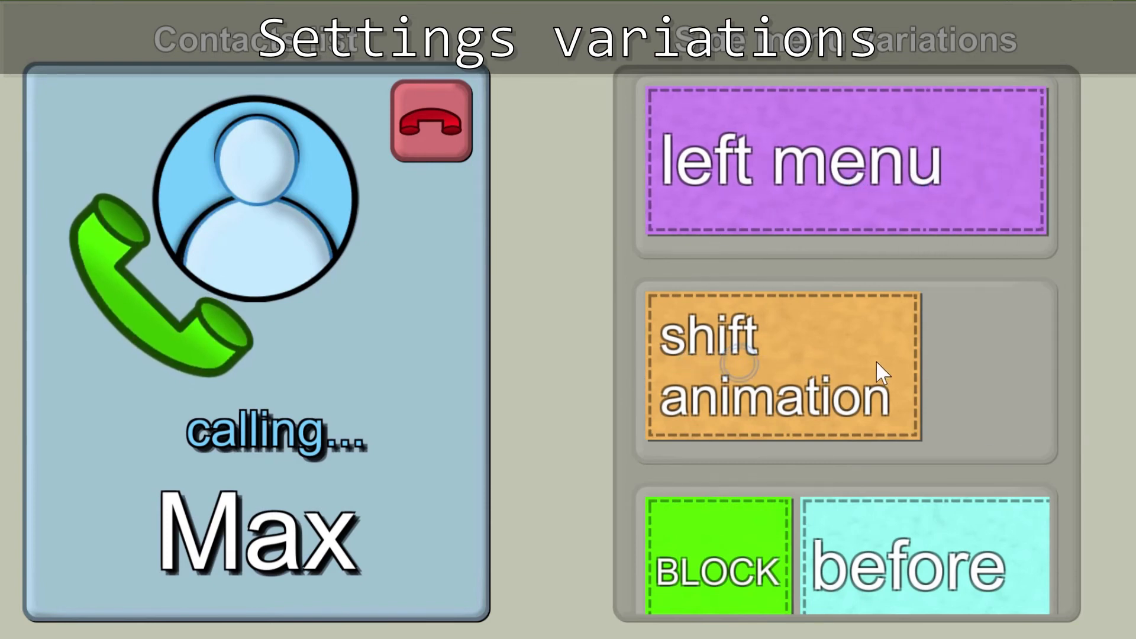
pyautogui.scroll(-3)
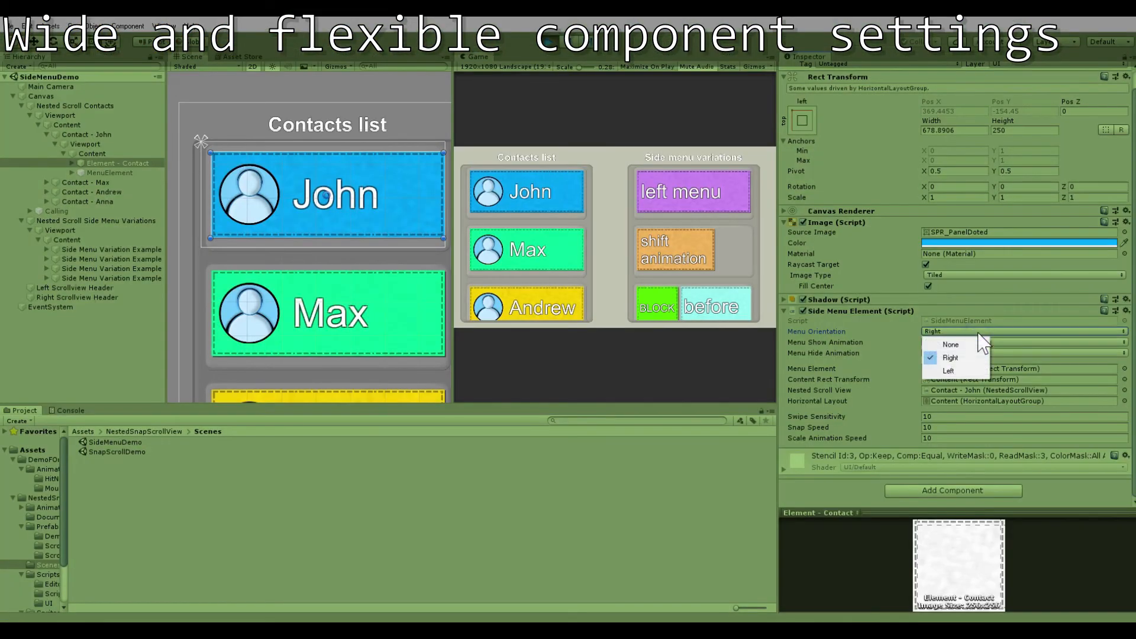
# - Set the Side Menu Element's Menu Orientation to Right for John's contact element
pyautogui.click(950, 344)
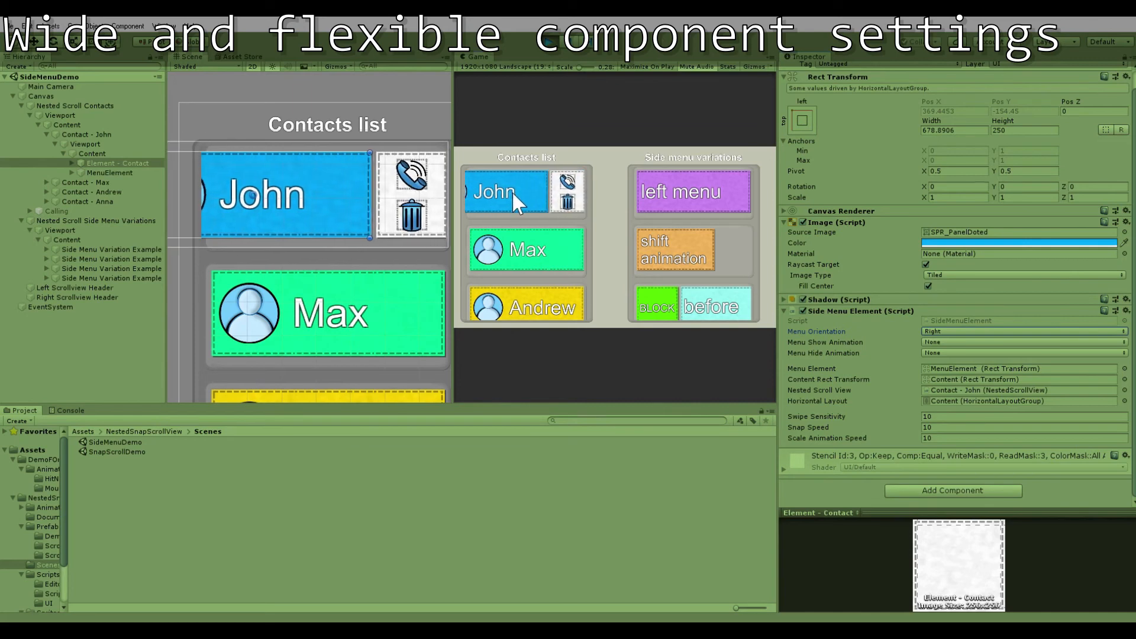